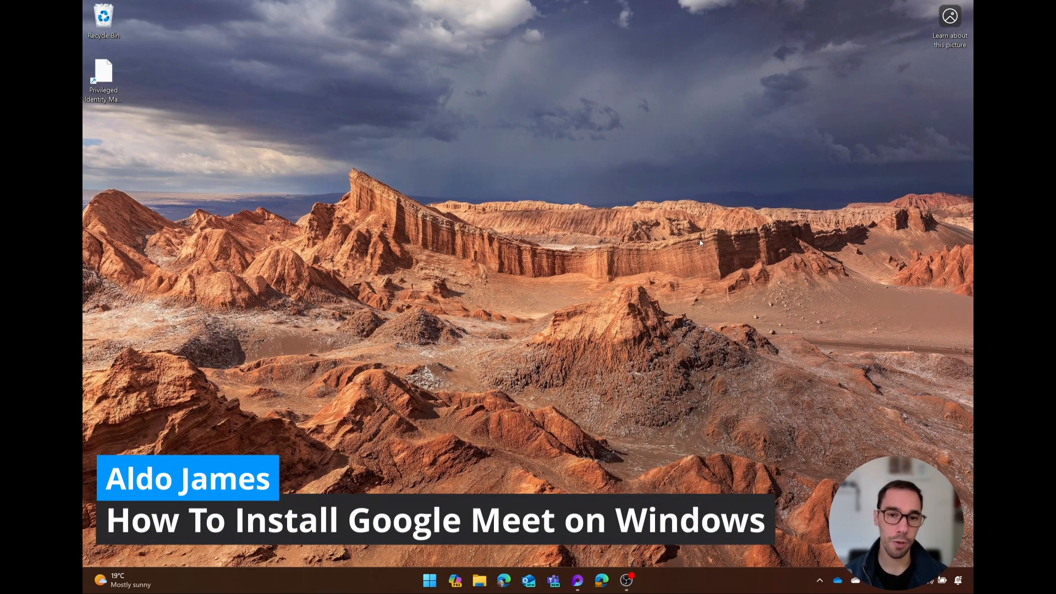
- Launch Google Chrome from taskbar search by searching 'chr'
text(chr)
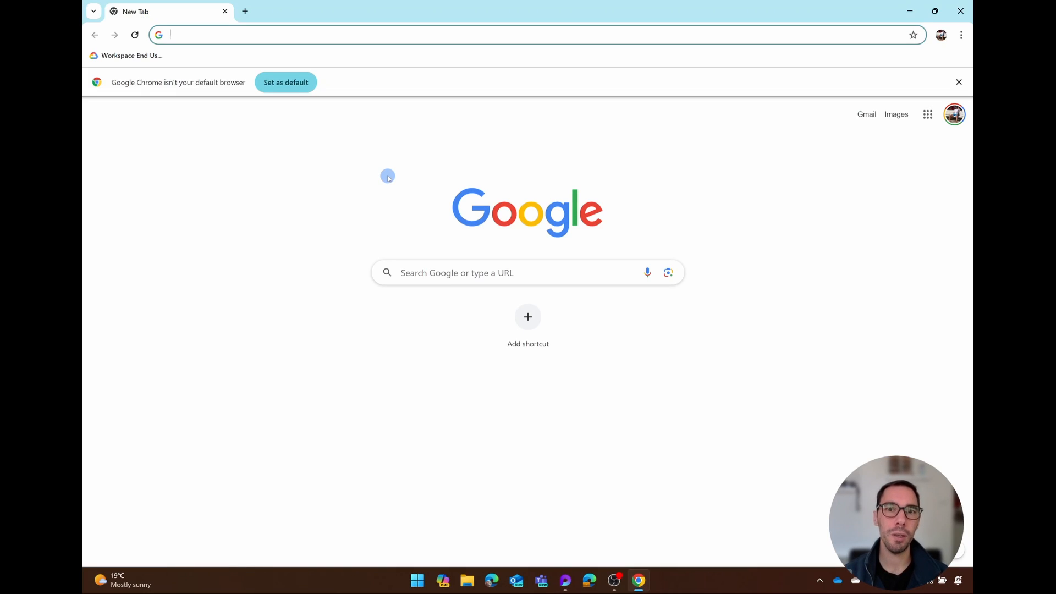
- Navigate to meet.google.com from the address bar
text(meet.google.com)
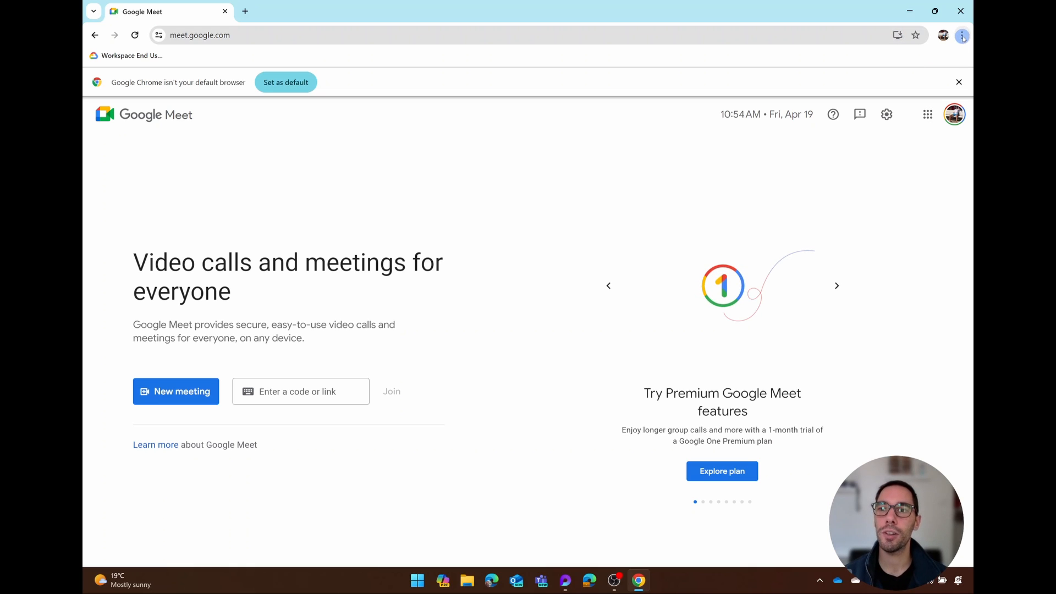
mouse_move(963, 35)
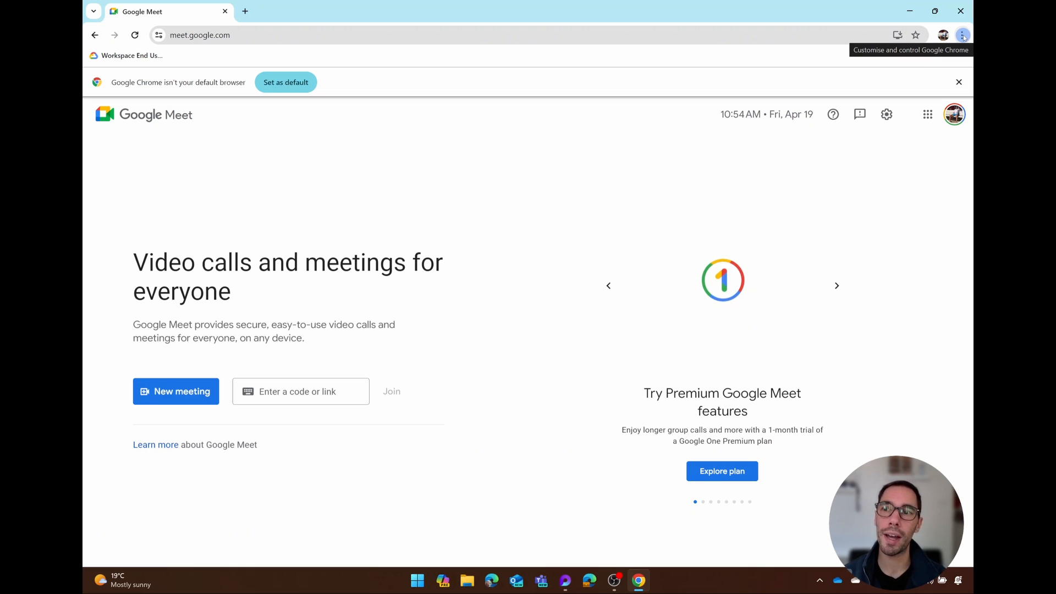
click(962, 34)
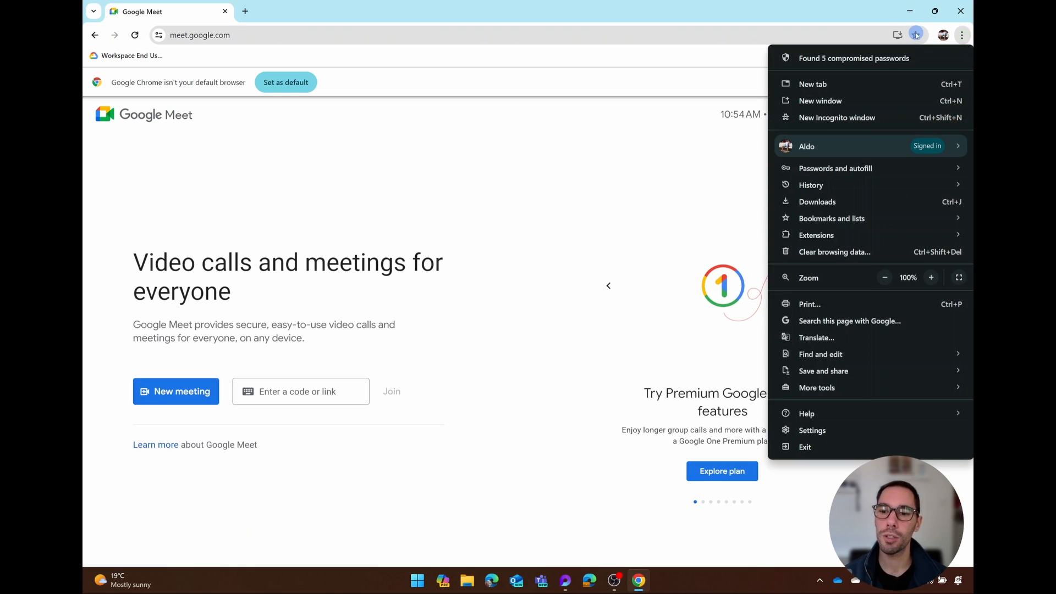
click(823, 371)
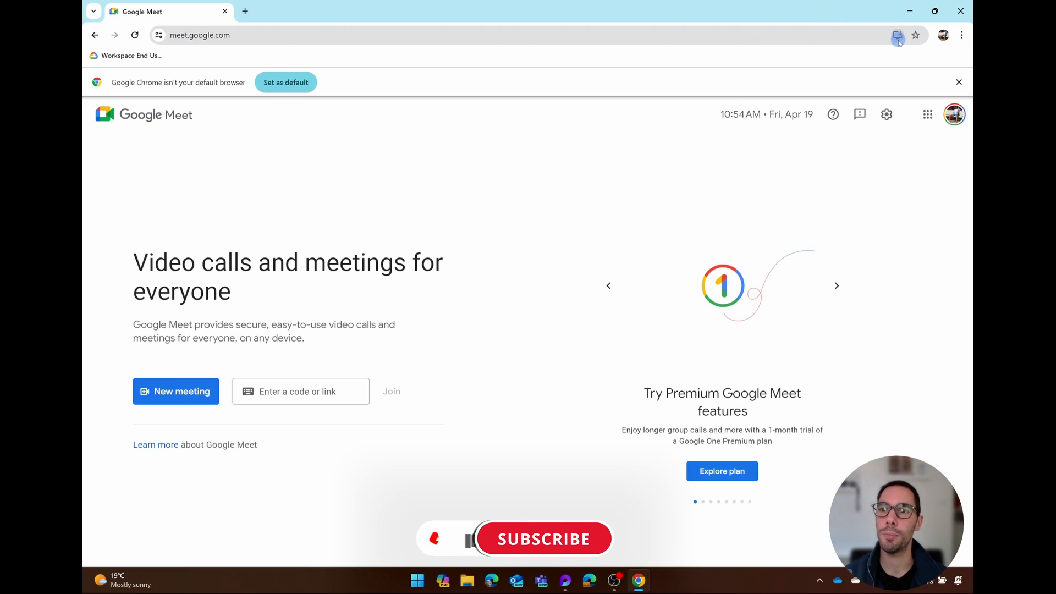
- Install Google Meet as a Chrome app via the address-bar install prompt
click(898, 35)
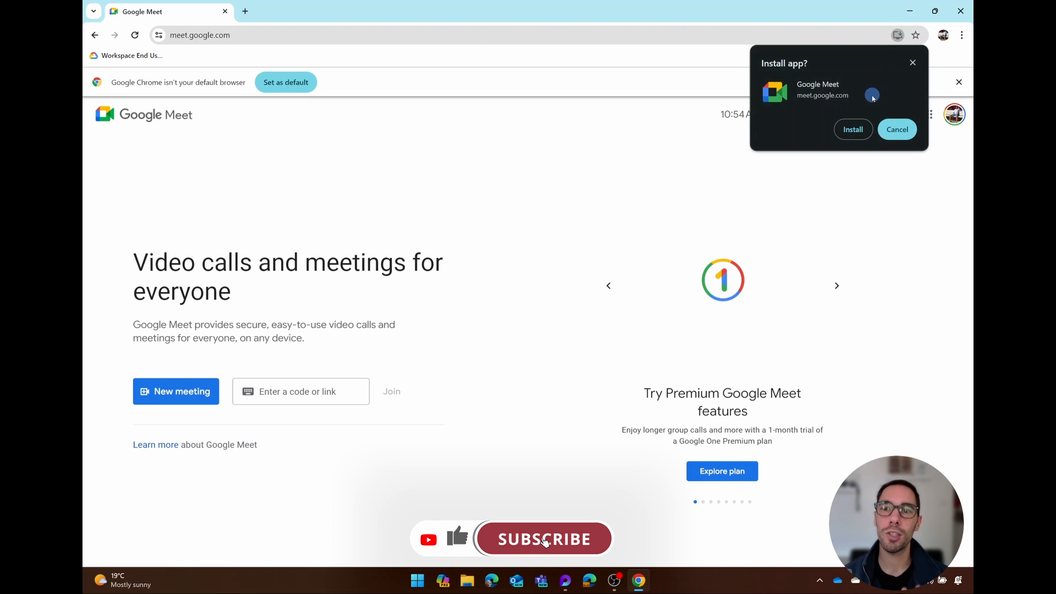
click(543, 539)
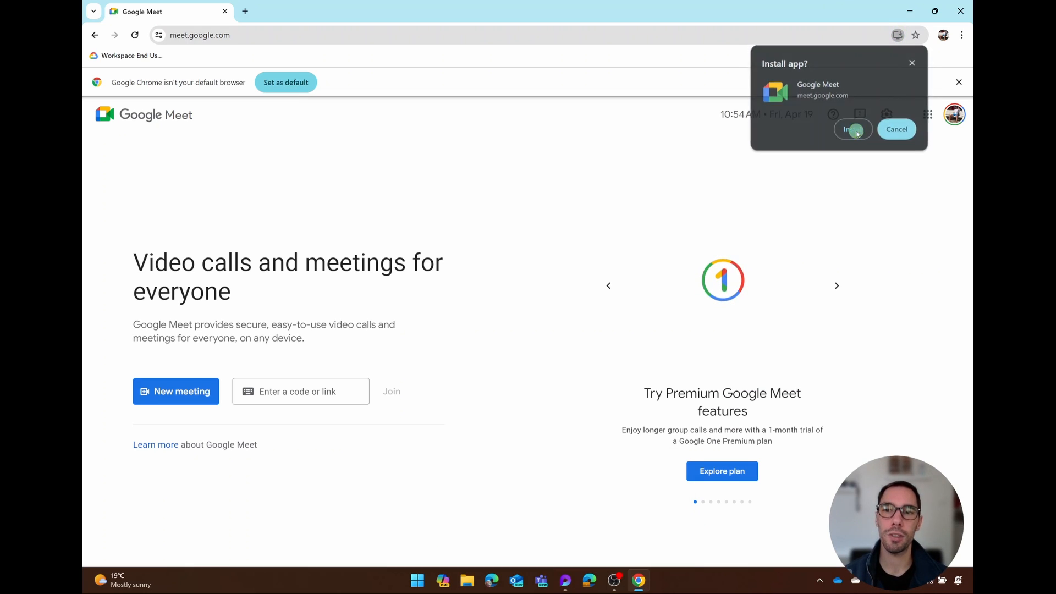
click(851, 128)
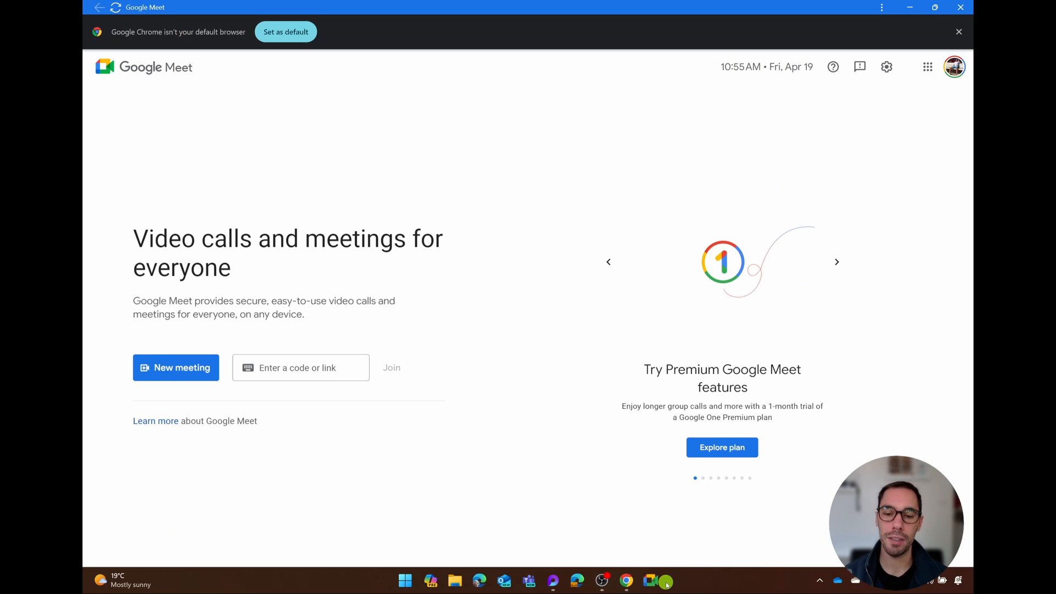
- Close the standalone Google Meet app window
click(405, 580)
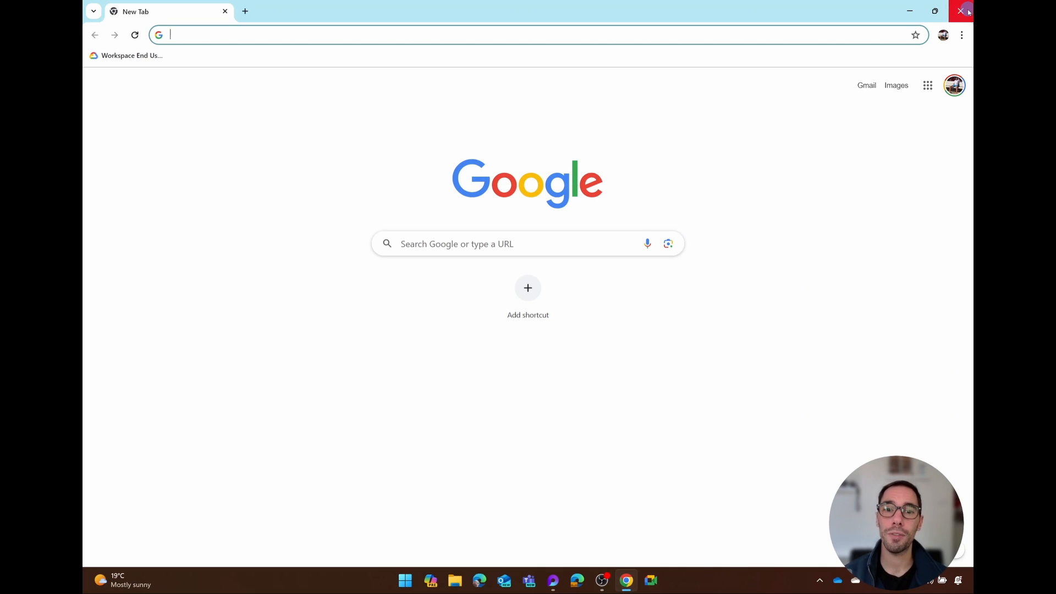
- Close Chrome and reach Add or remove programs by searching 'uninstall' in Start
click(962, 11)
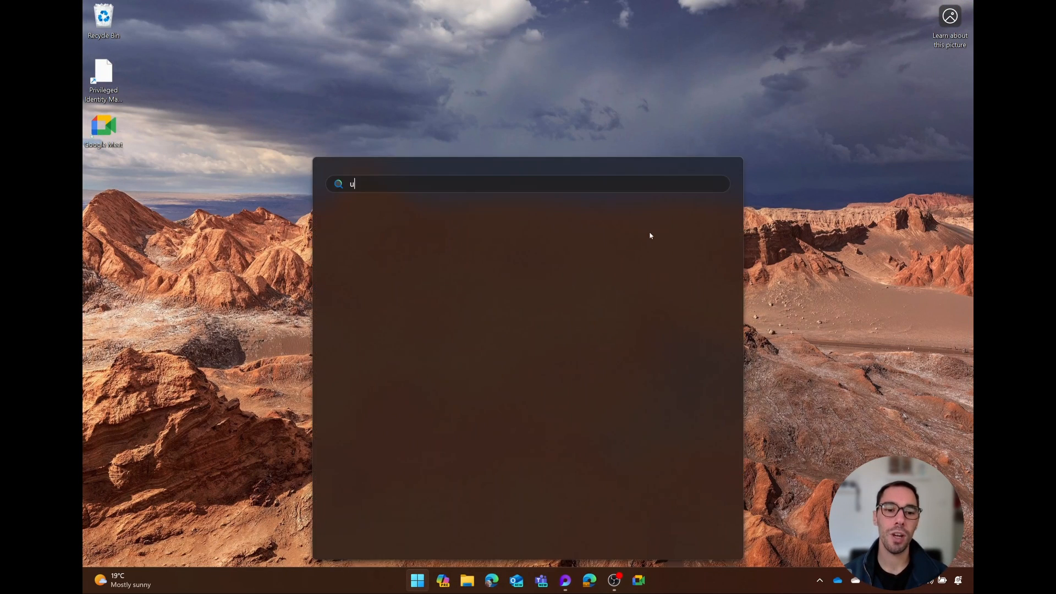
text(ninstall)
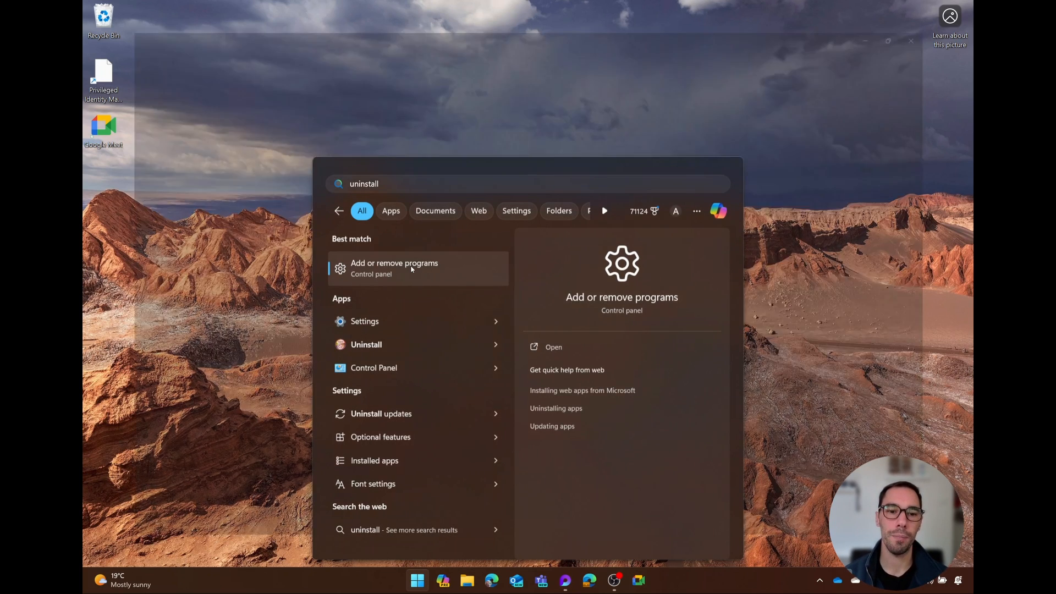
click(394, 267)
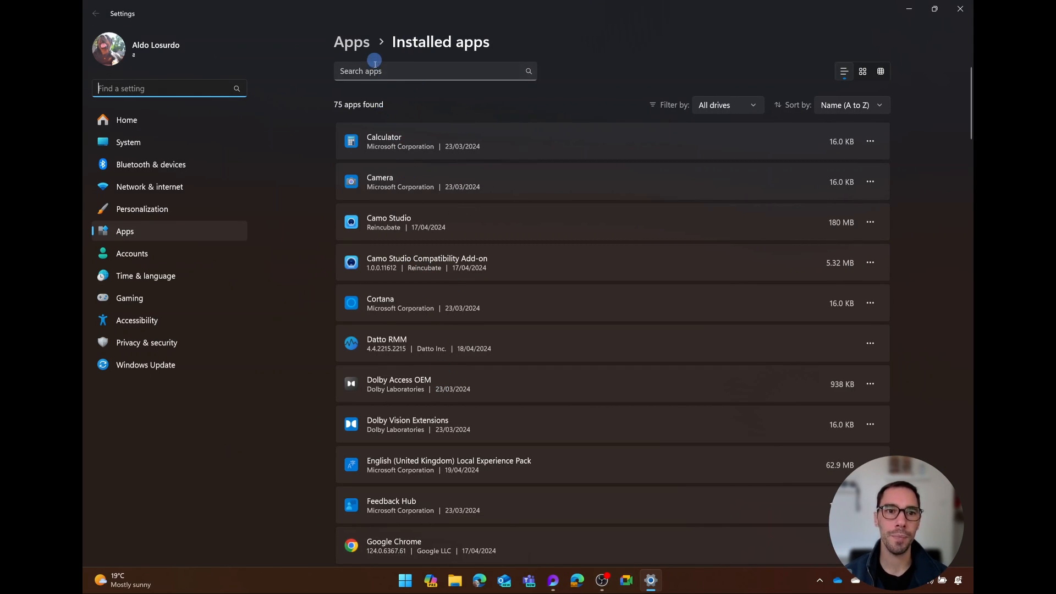
- Filter installed apps to 'me' and start uninstalling Google Meet, confirming Uninstall
text(meet)
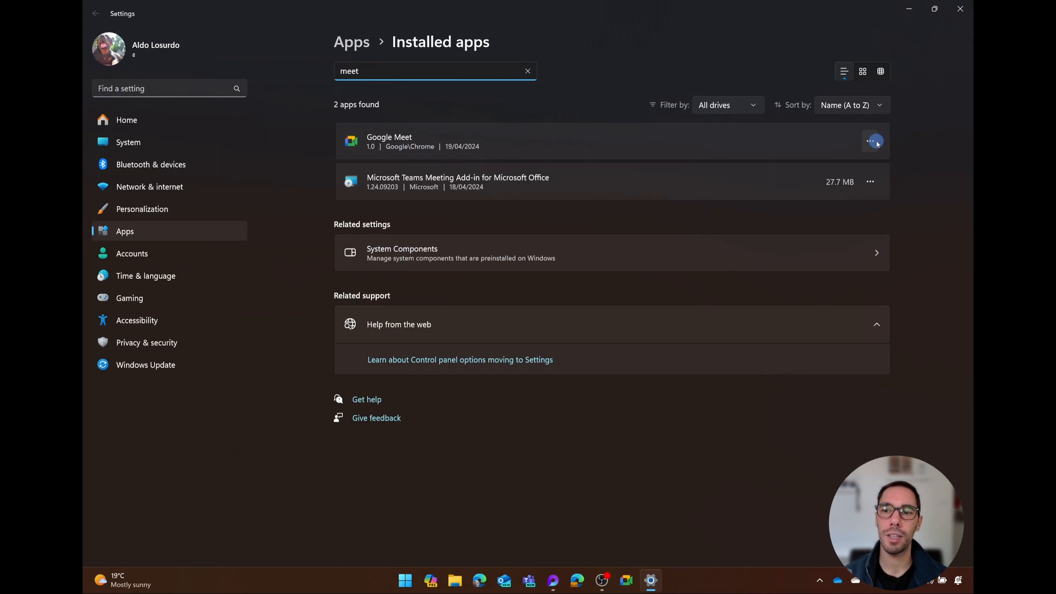
click(869, 139)
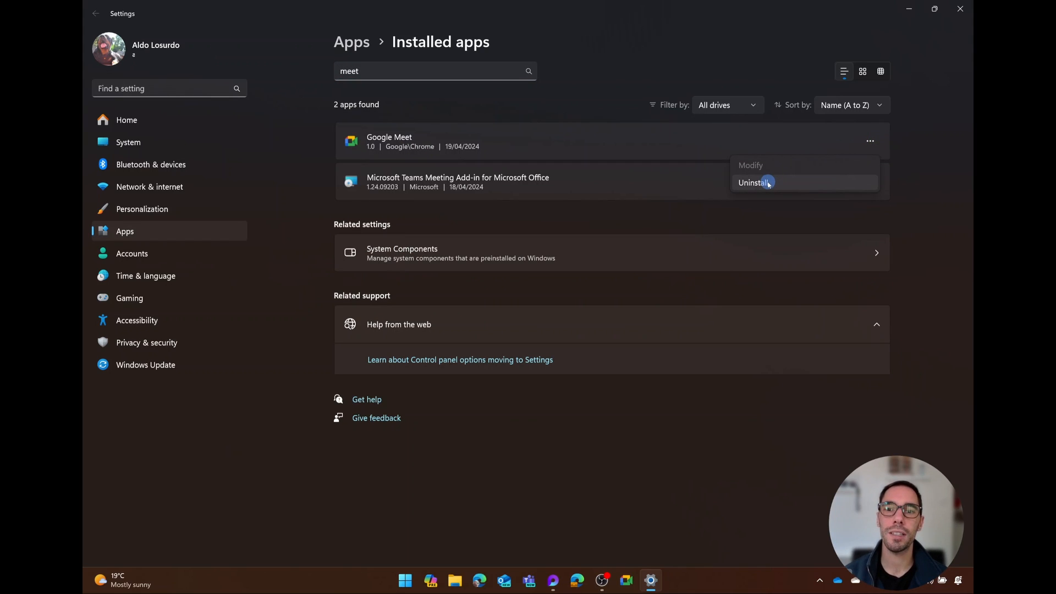
click(752, 183)
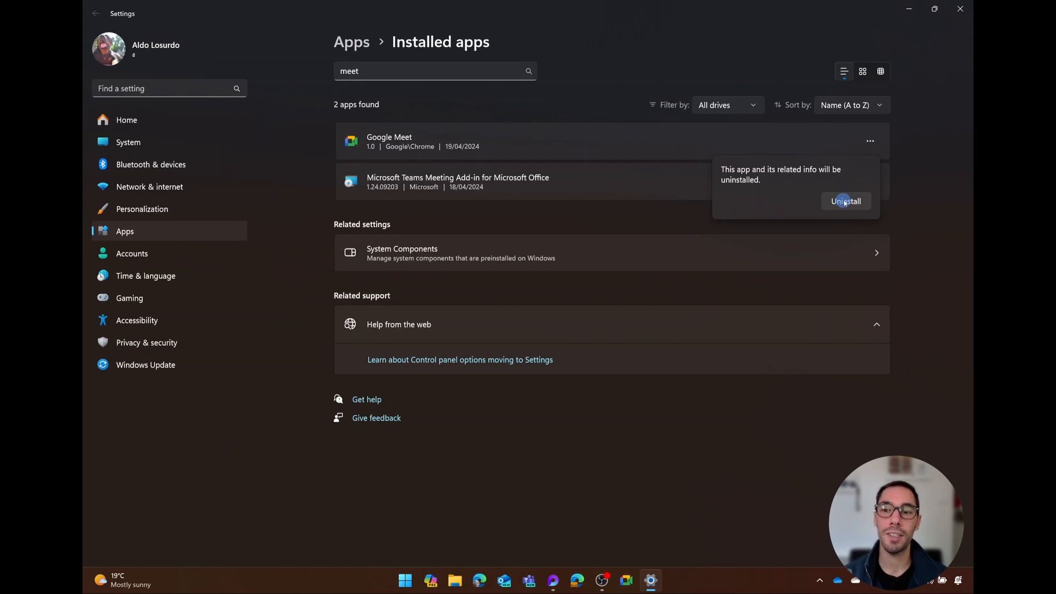
click(846, 200)
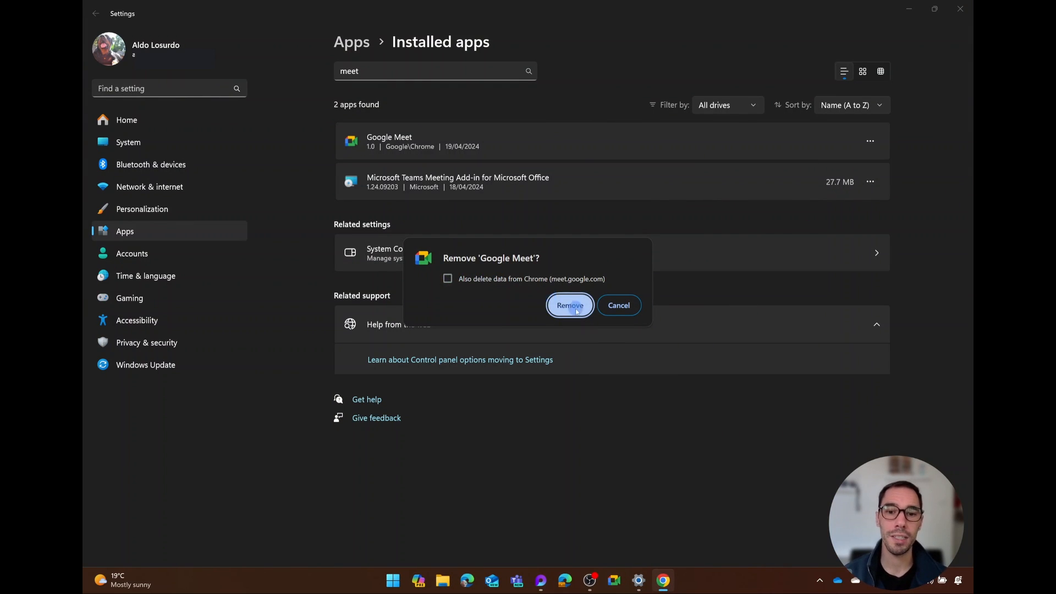
- Confirm Remove for Google Meet so it disappears from the installed apps
click(568, 305)
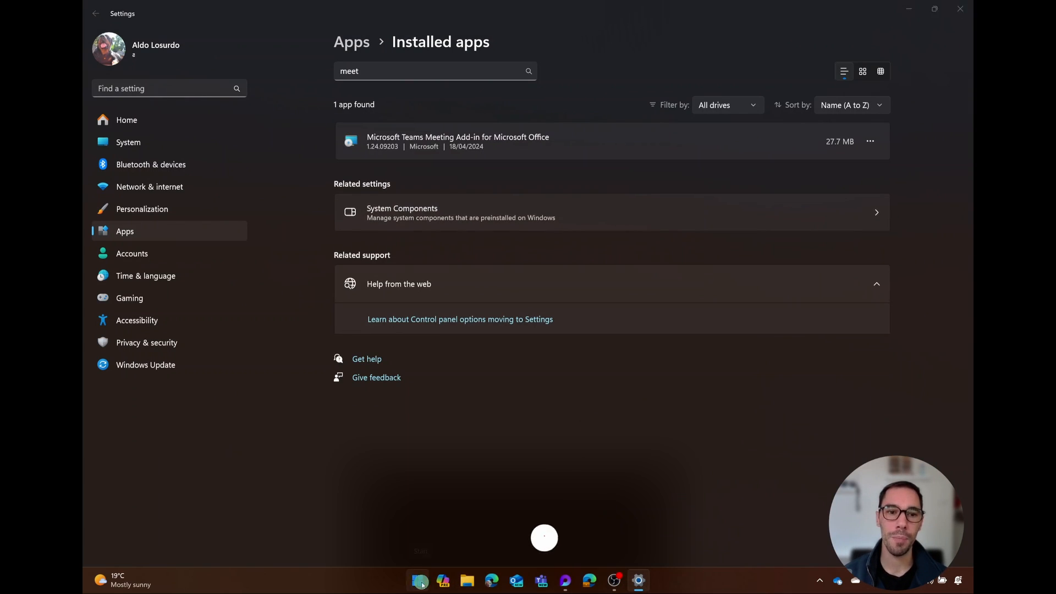
click(418, 580)
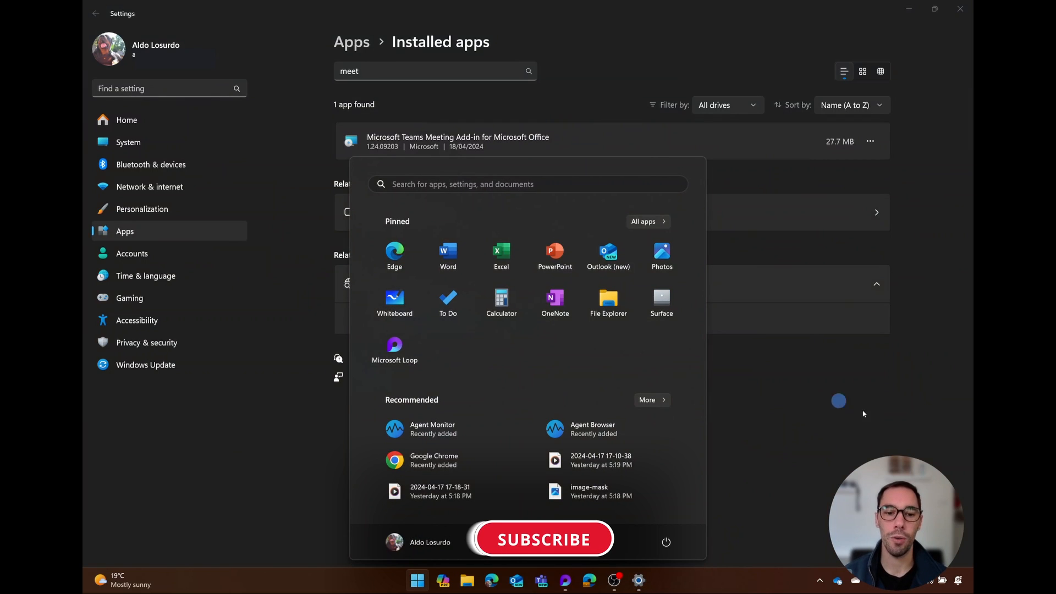